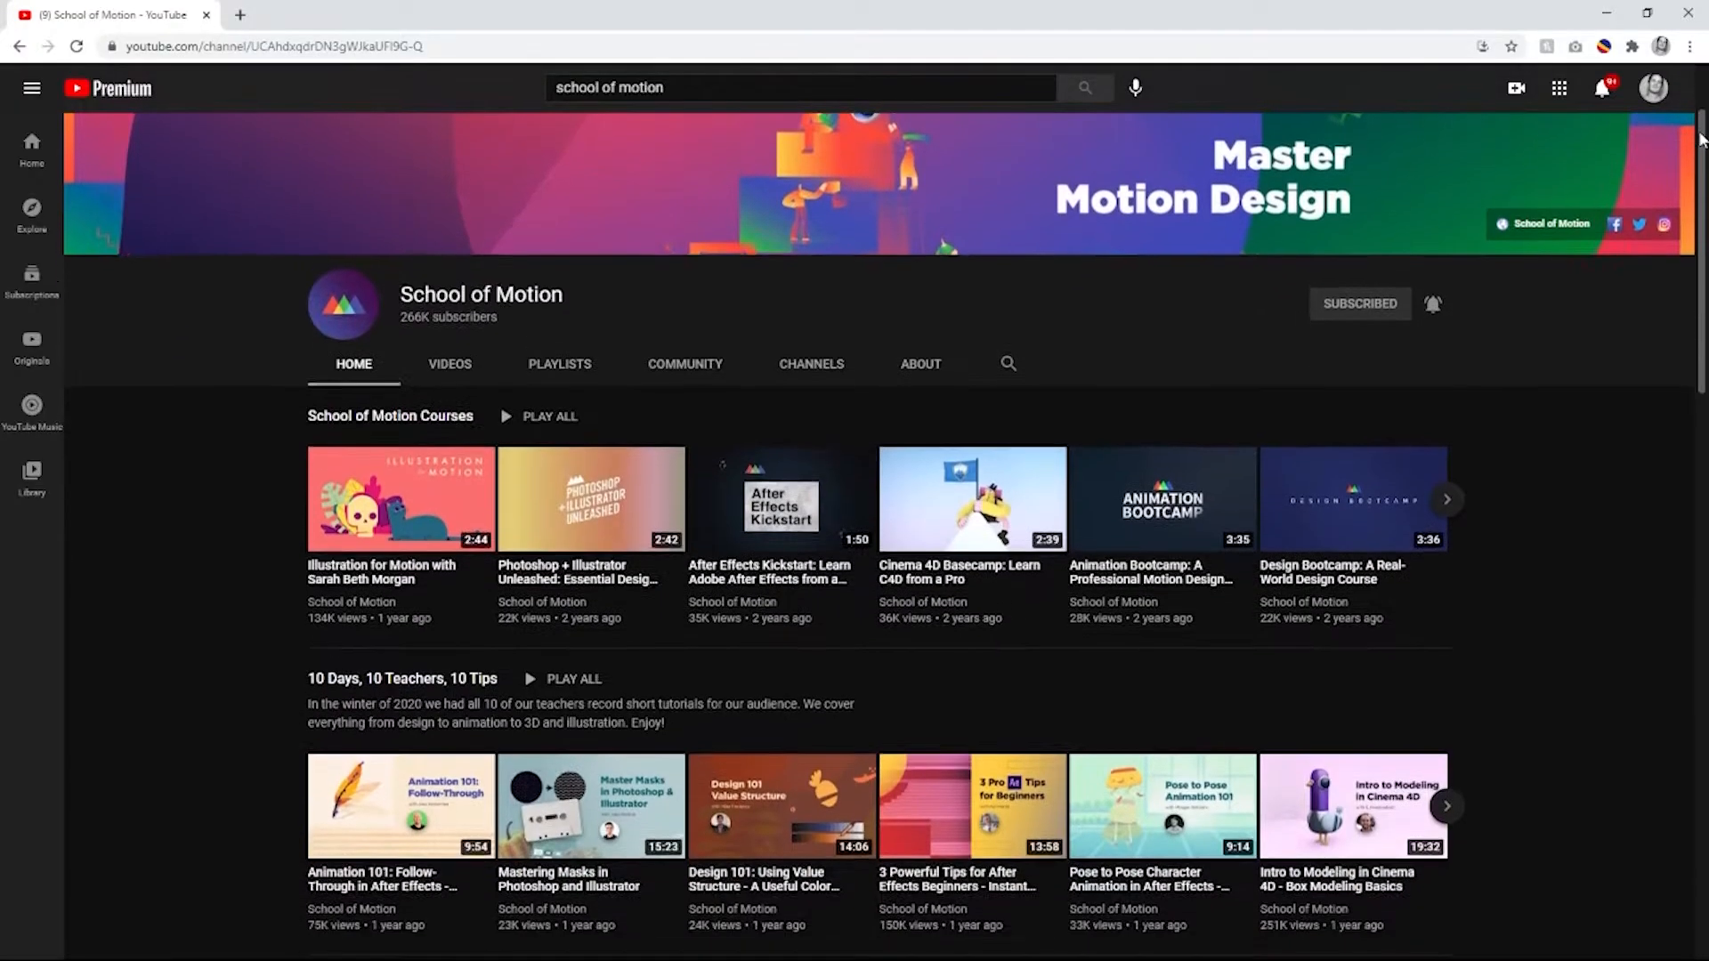
Reveal Position on LETS MOVE and attach the Inertial Bounce expression with its amp and freq values
scroll(down, 3)
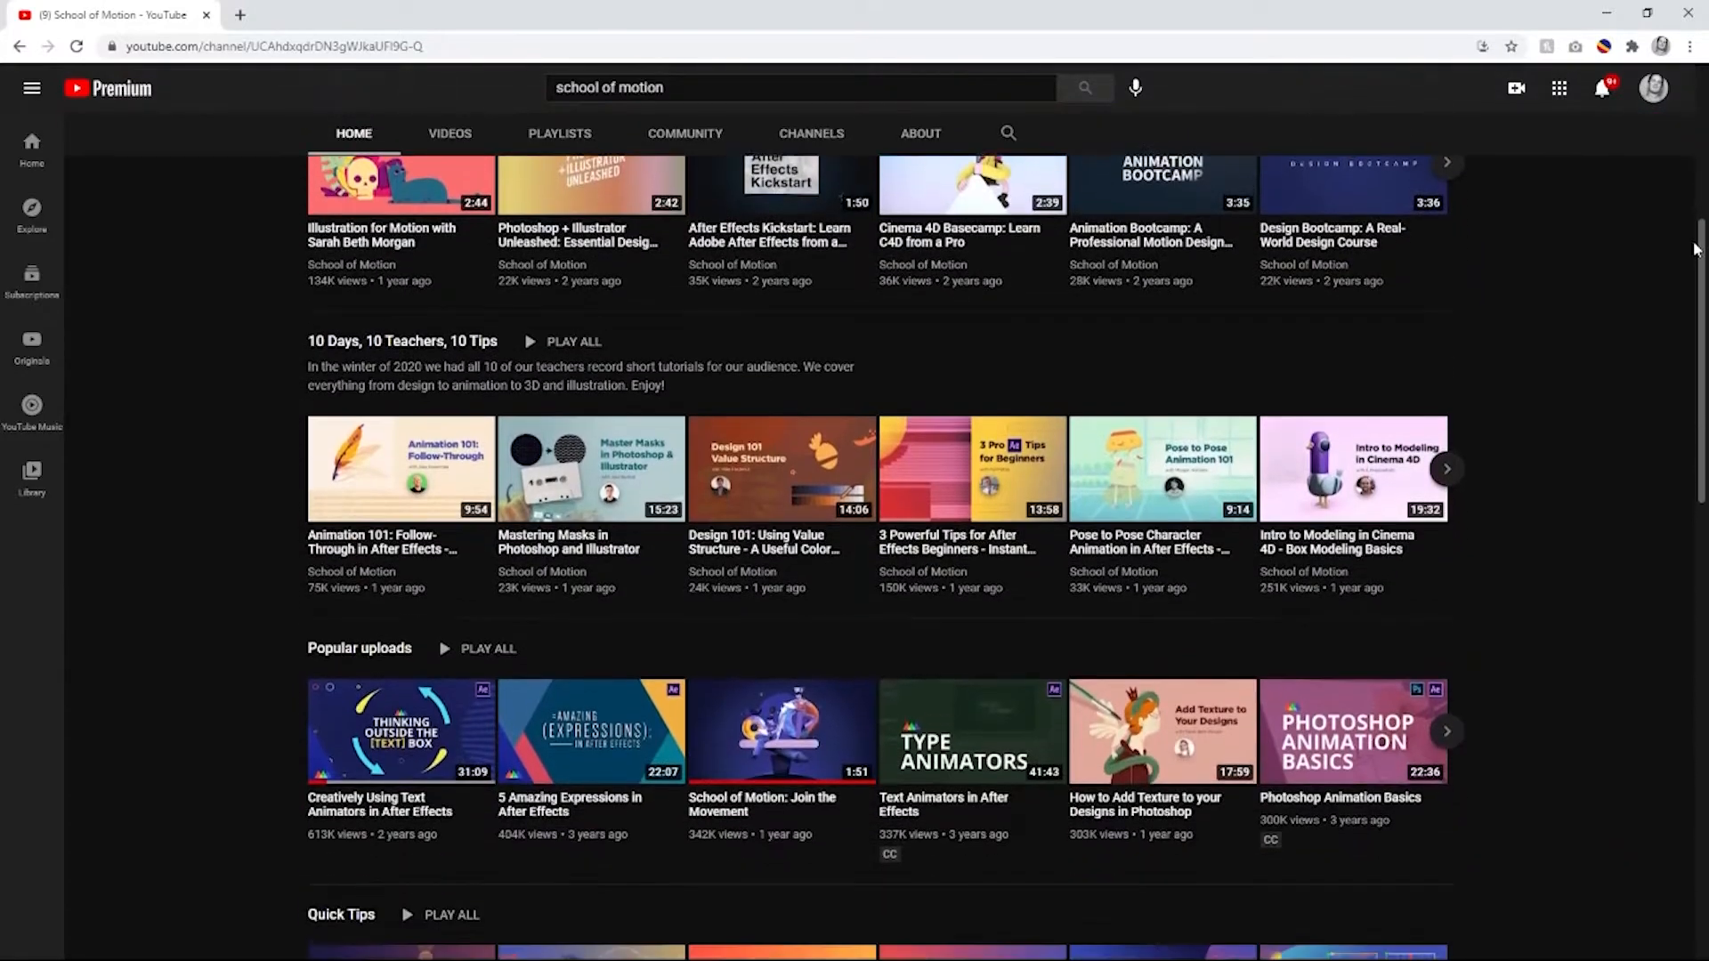
scroll(down, 3)
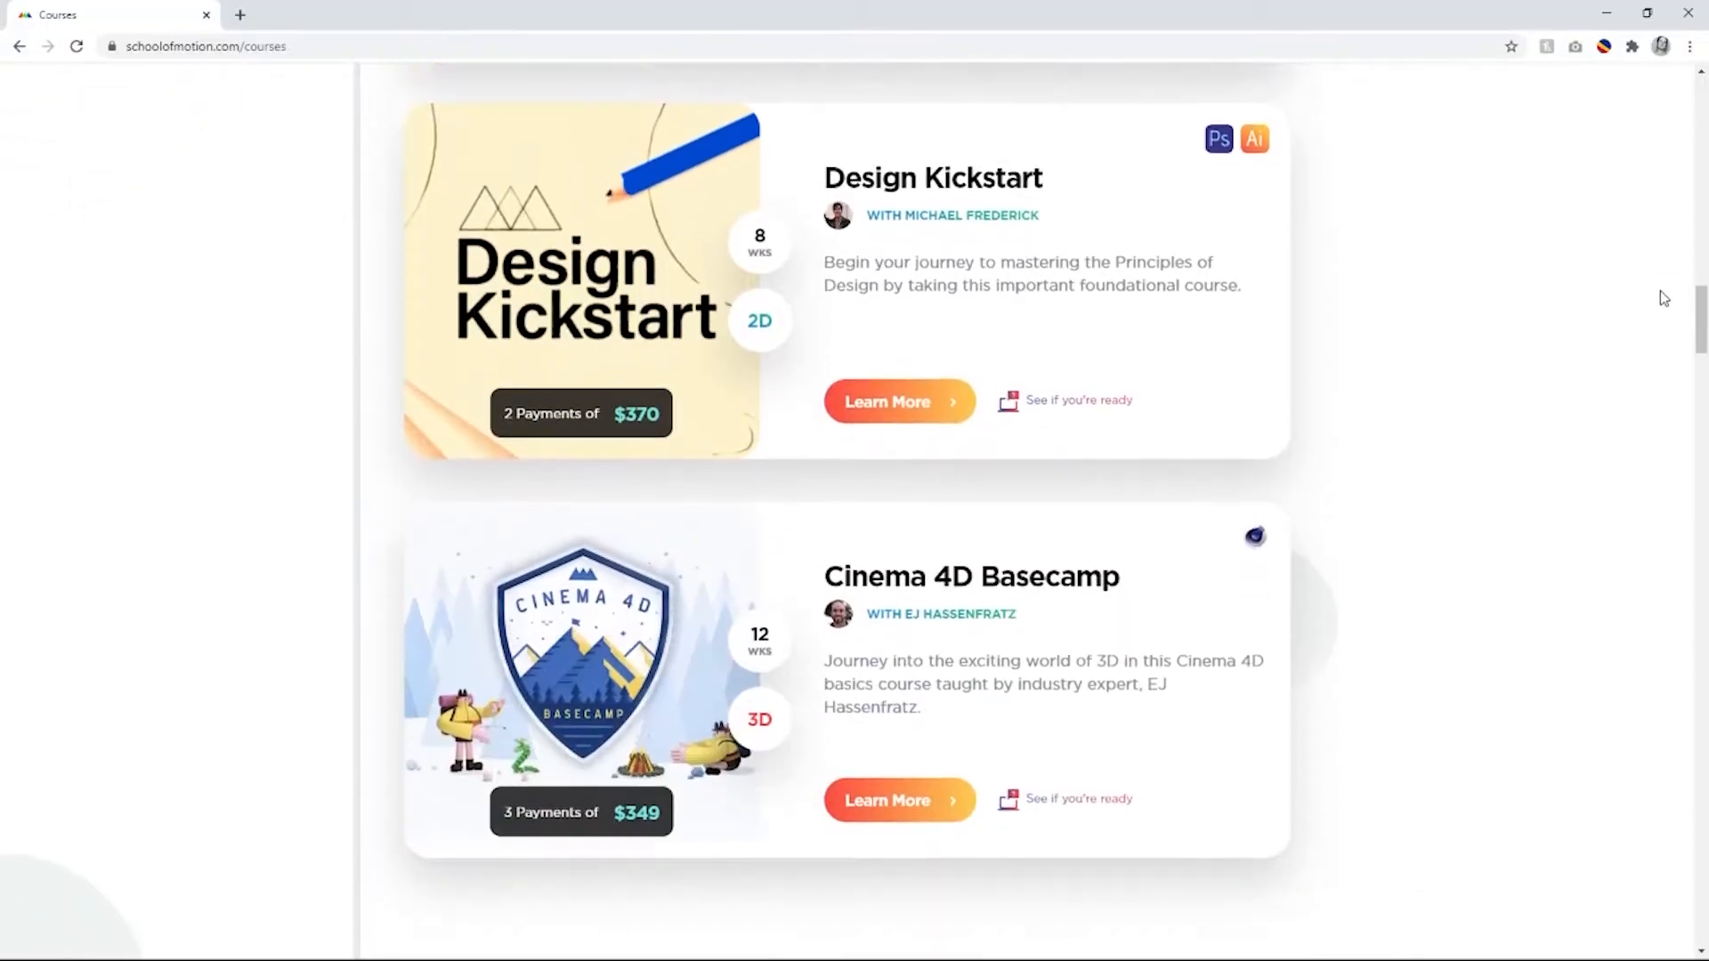
scroll(down, 3)
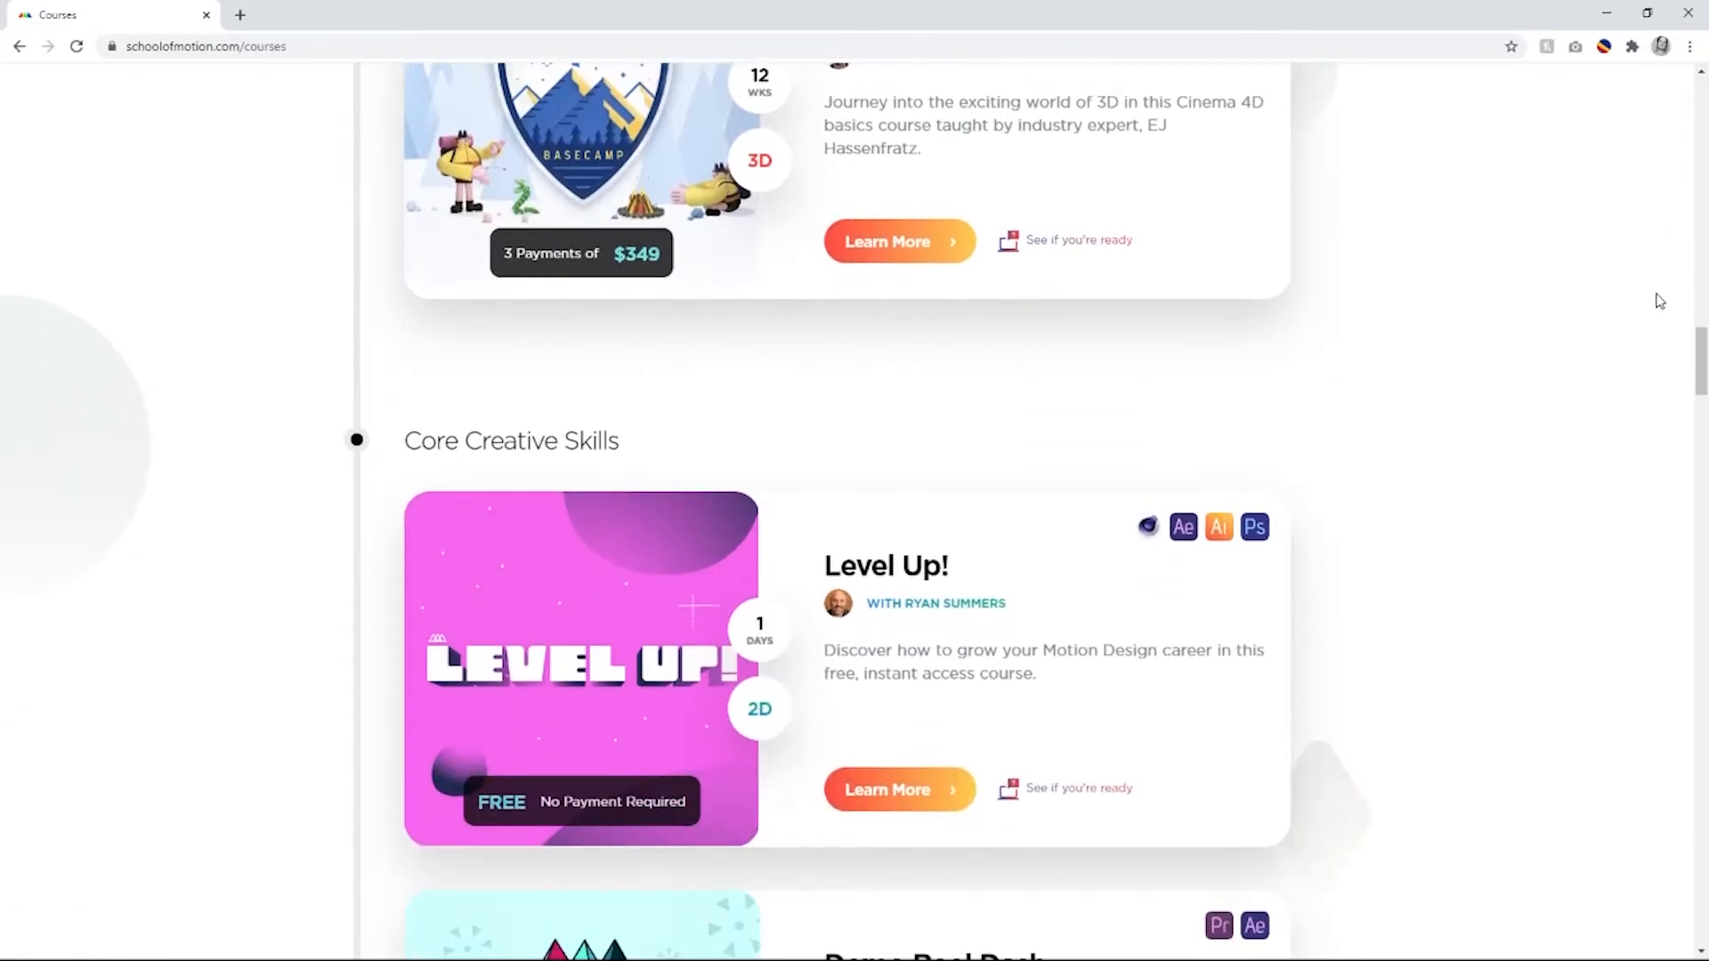
scroll(down, 3)
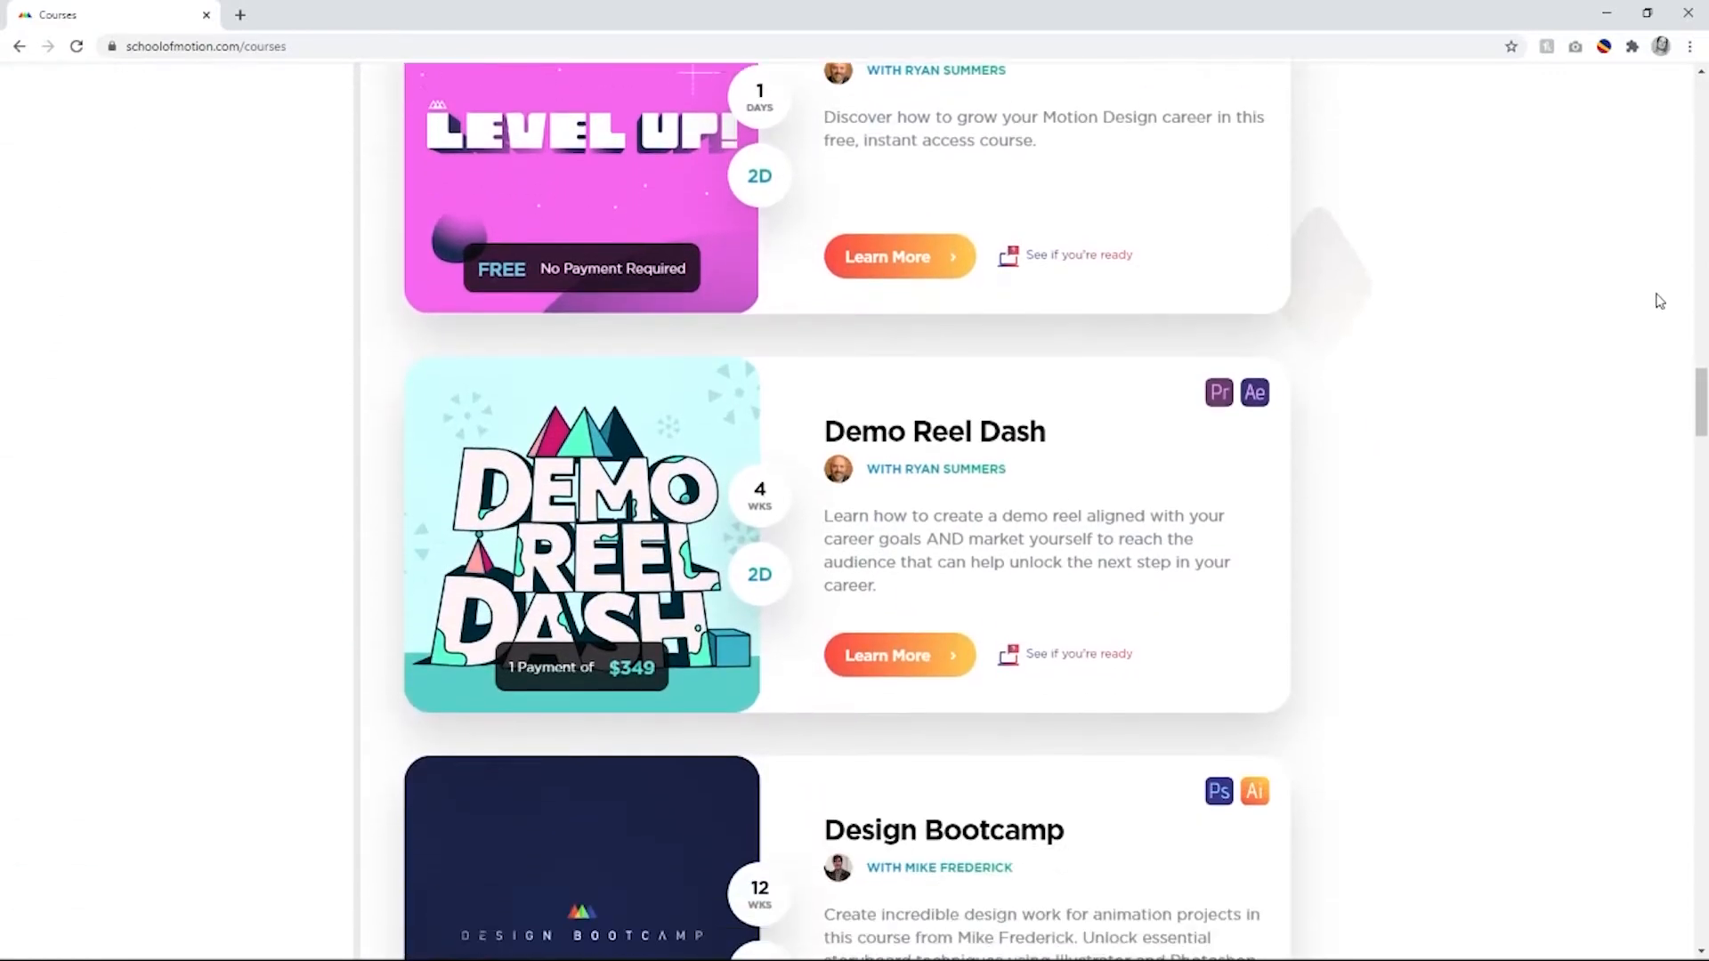
scroll(down, 3)
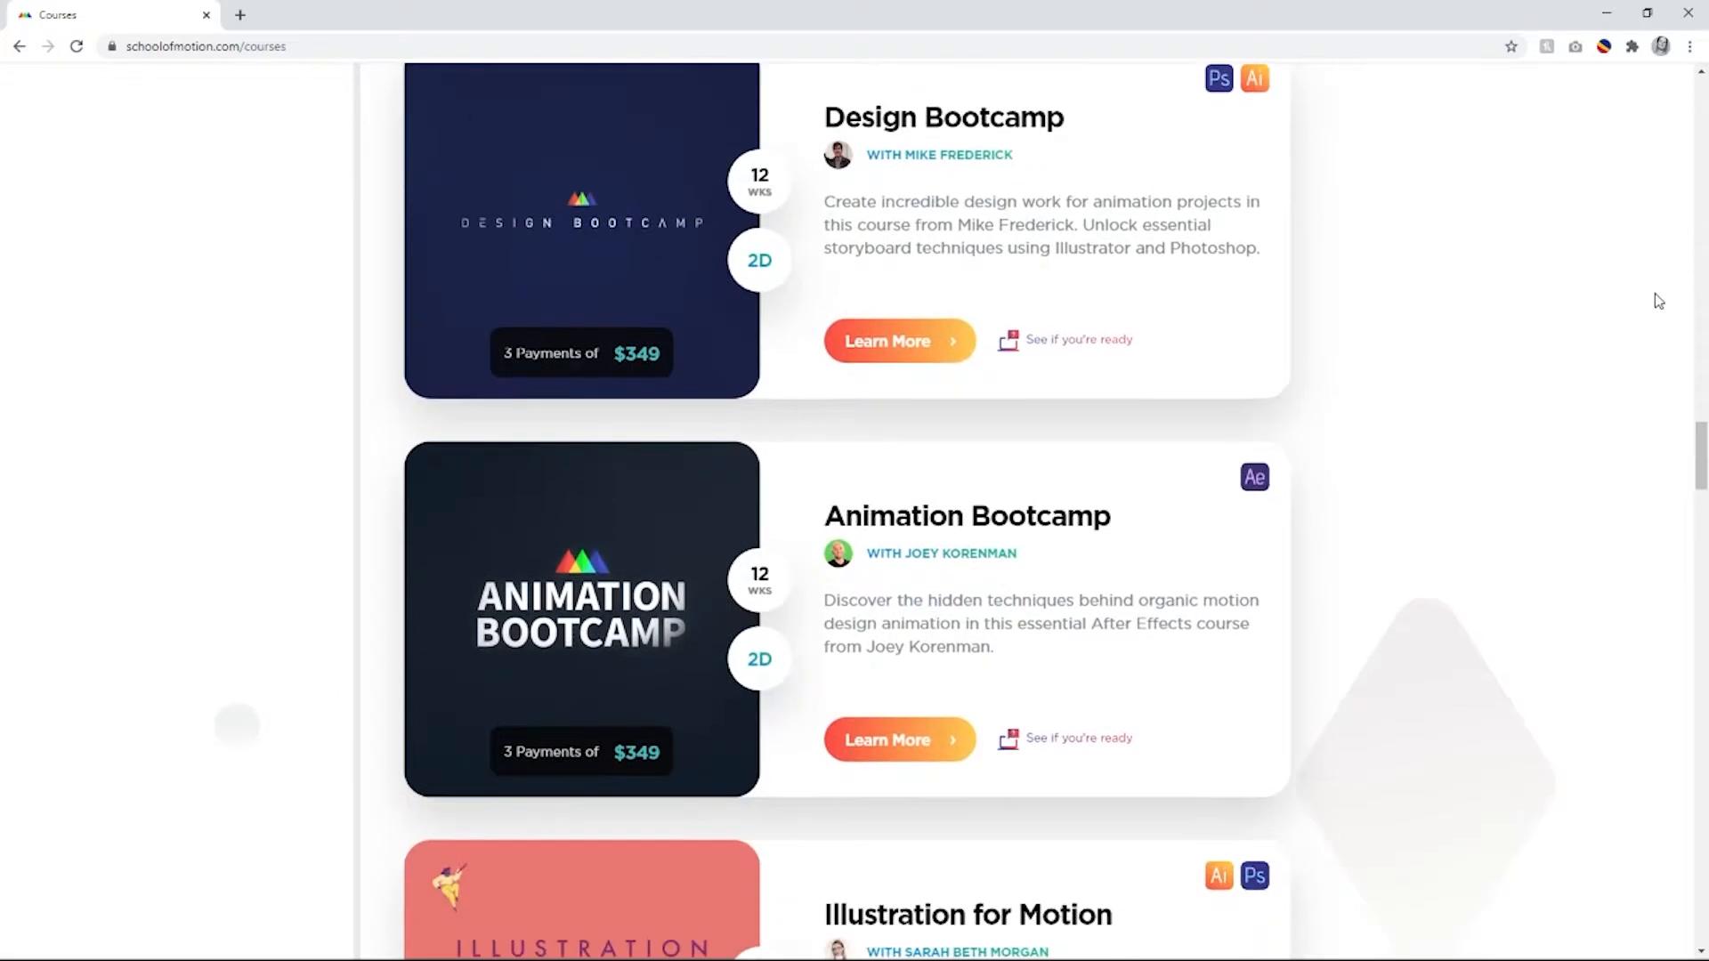
scroll(down, 3)
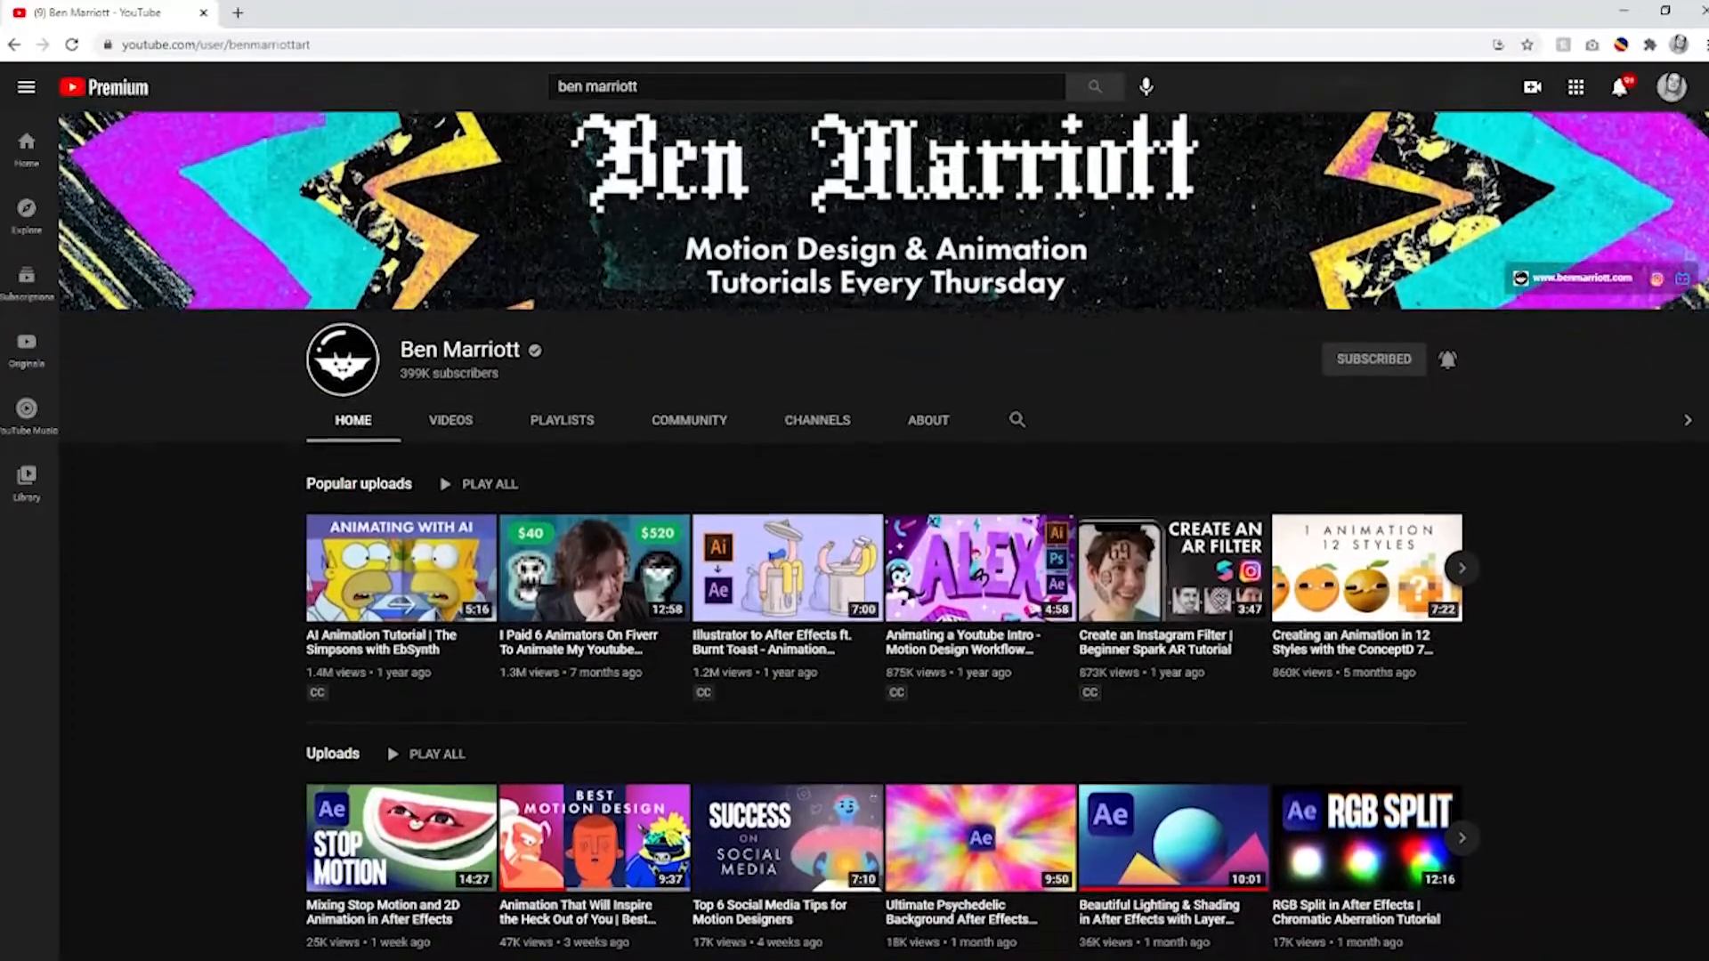
scroll(down, 3)
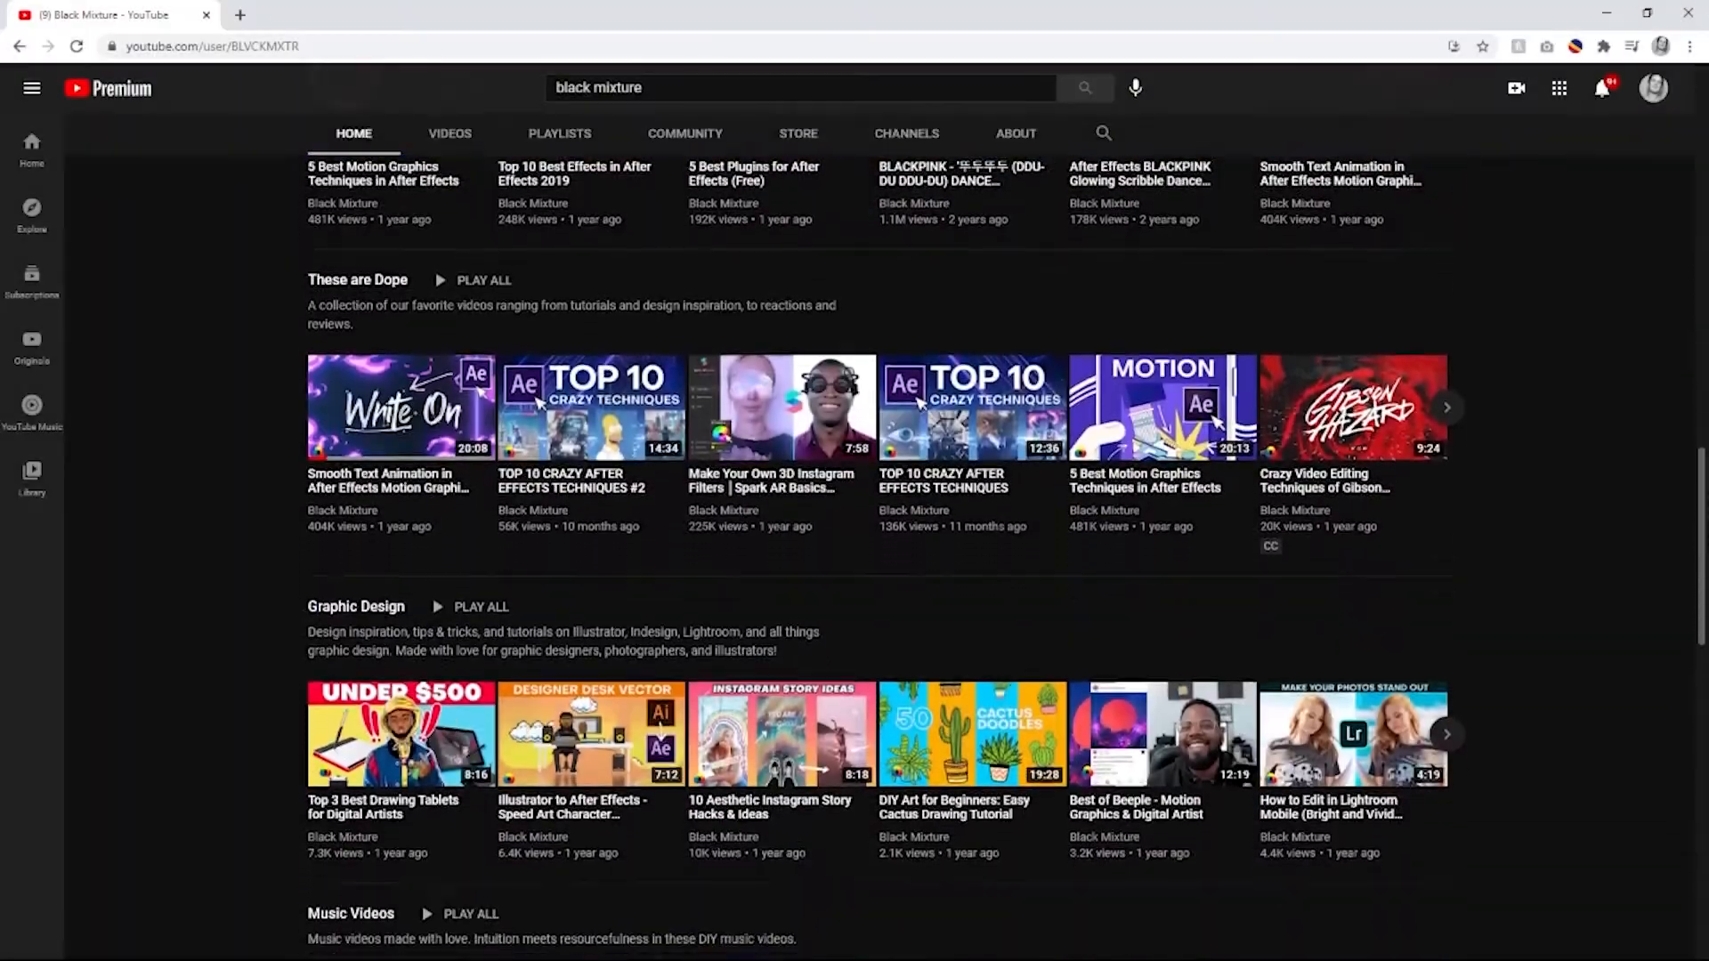
scroll(down, 3)
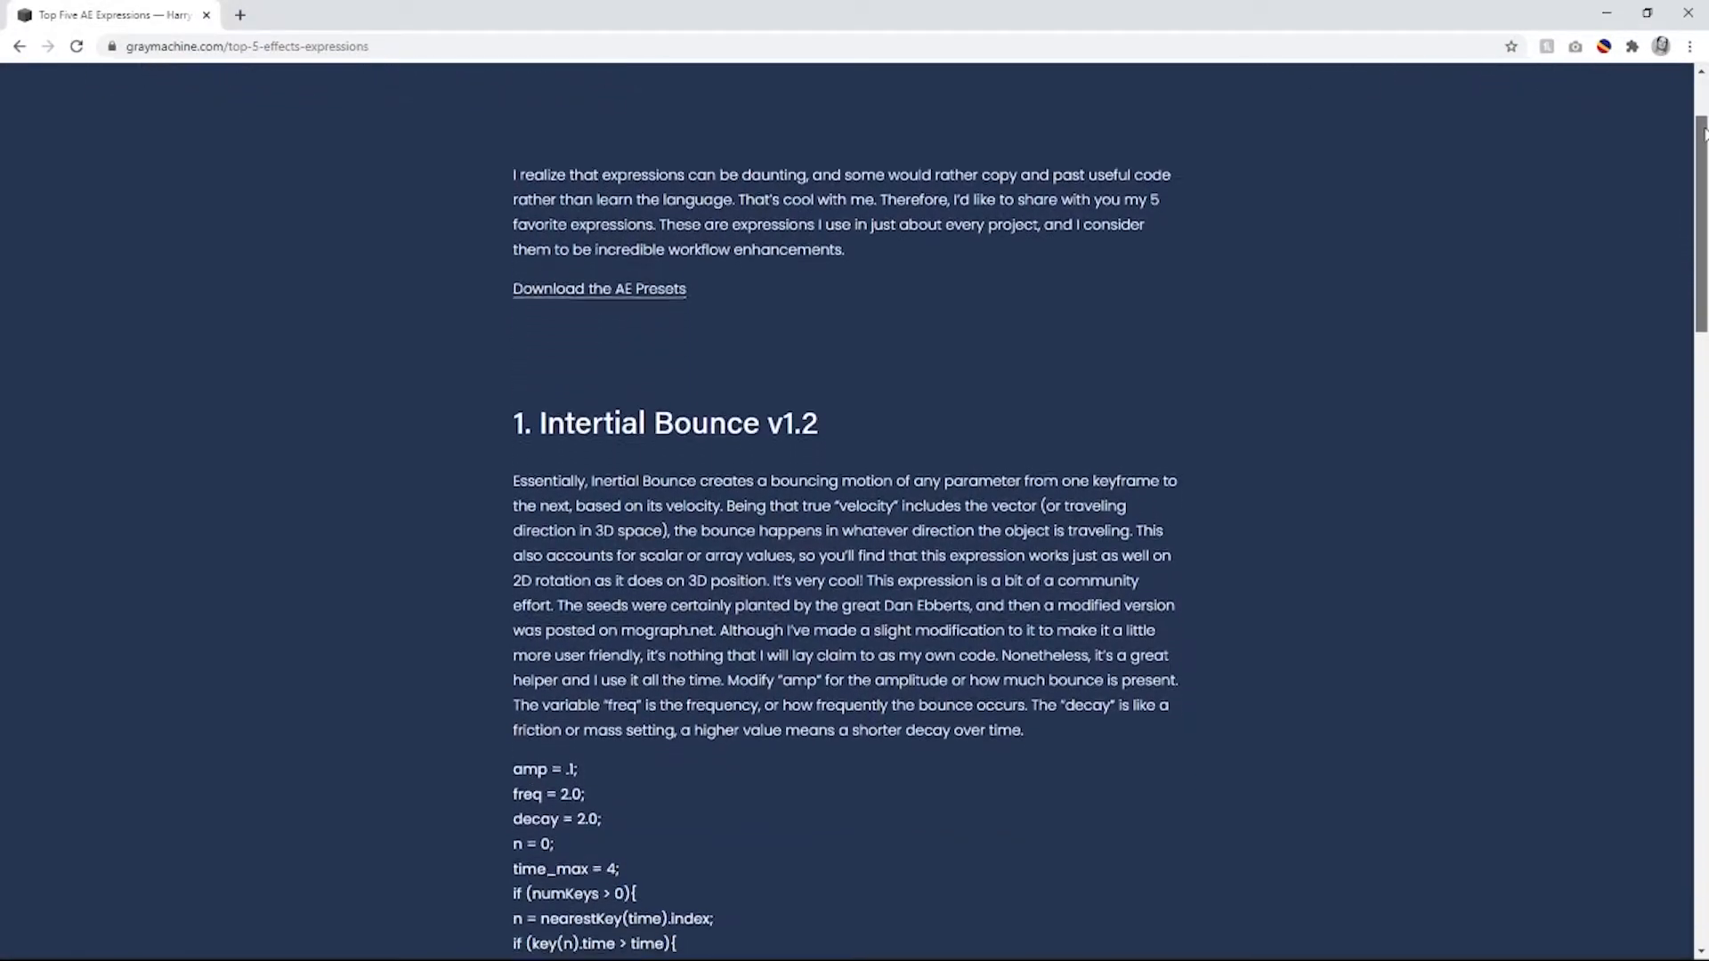
scroll(down, 3)
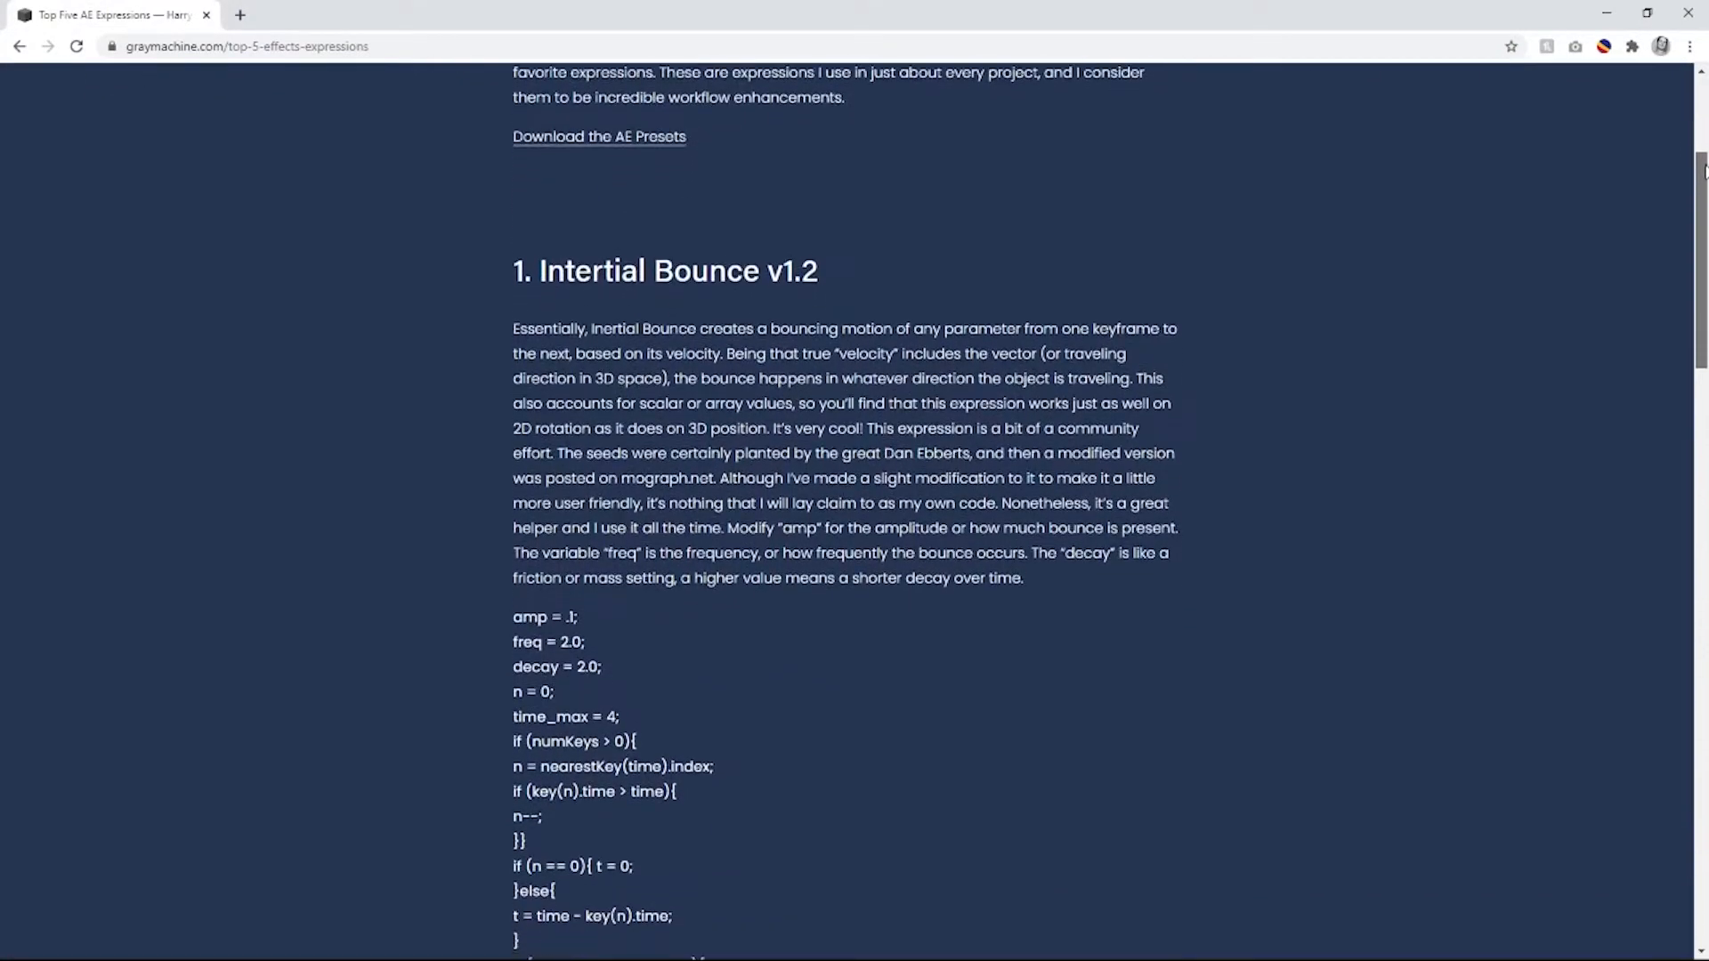
scroll(down, 3)
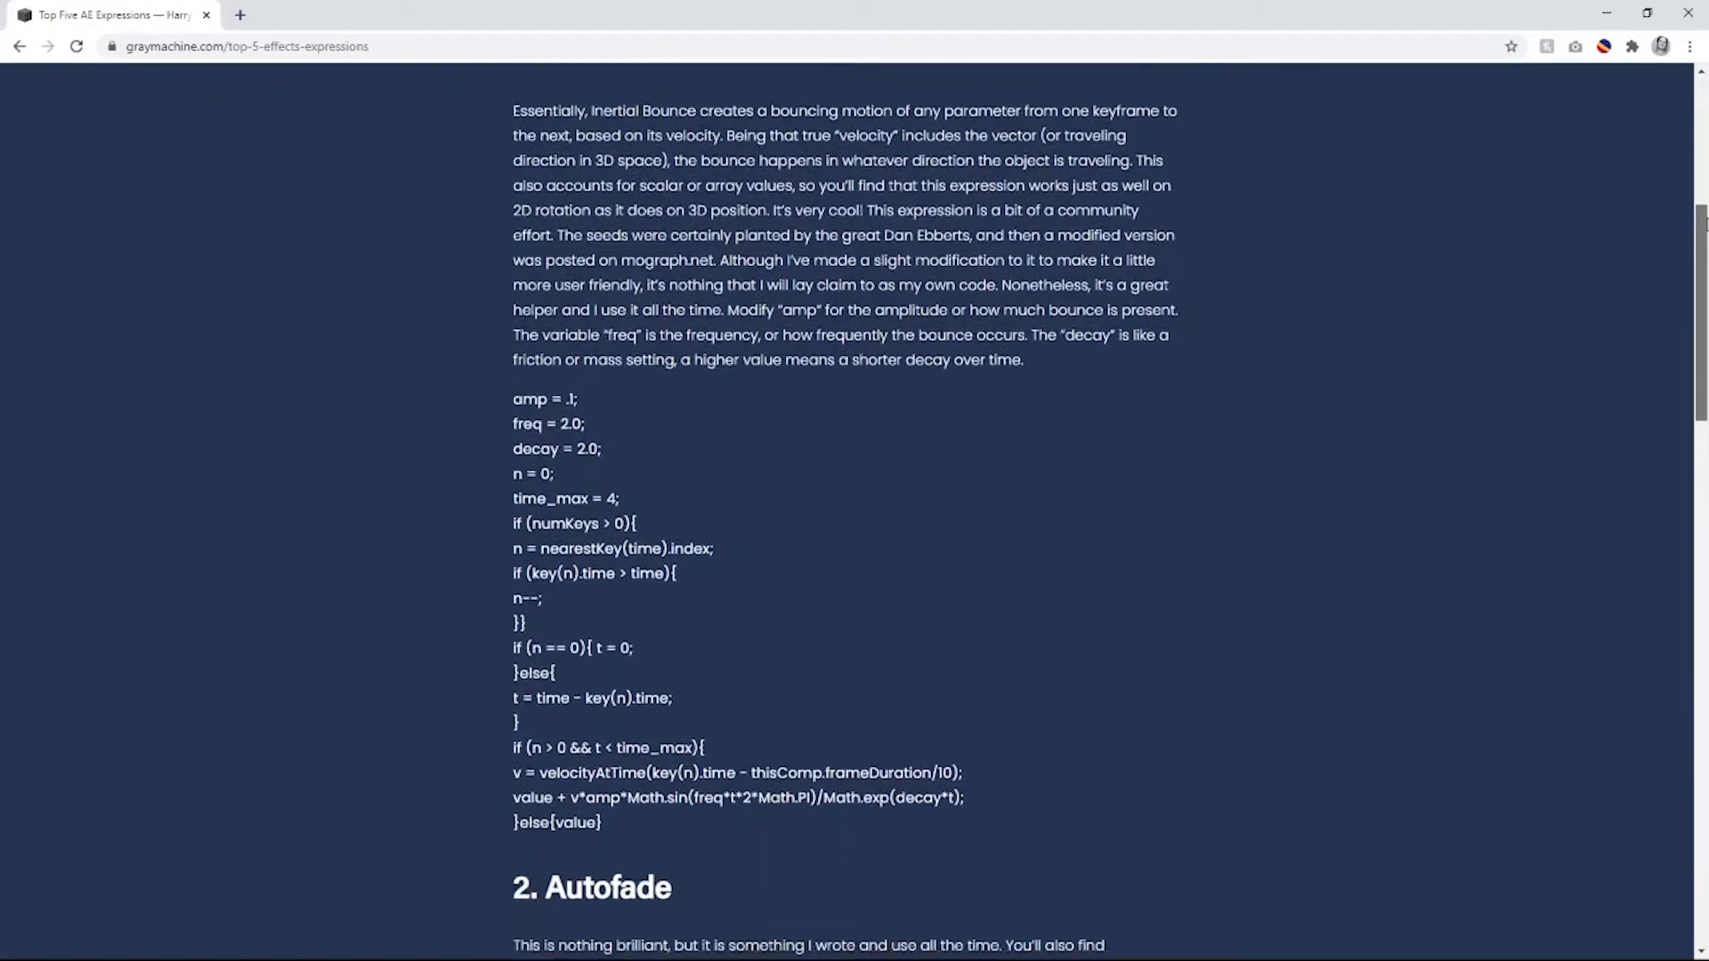
scroll(down, 3)
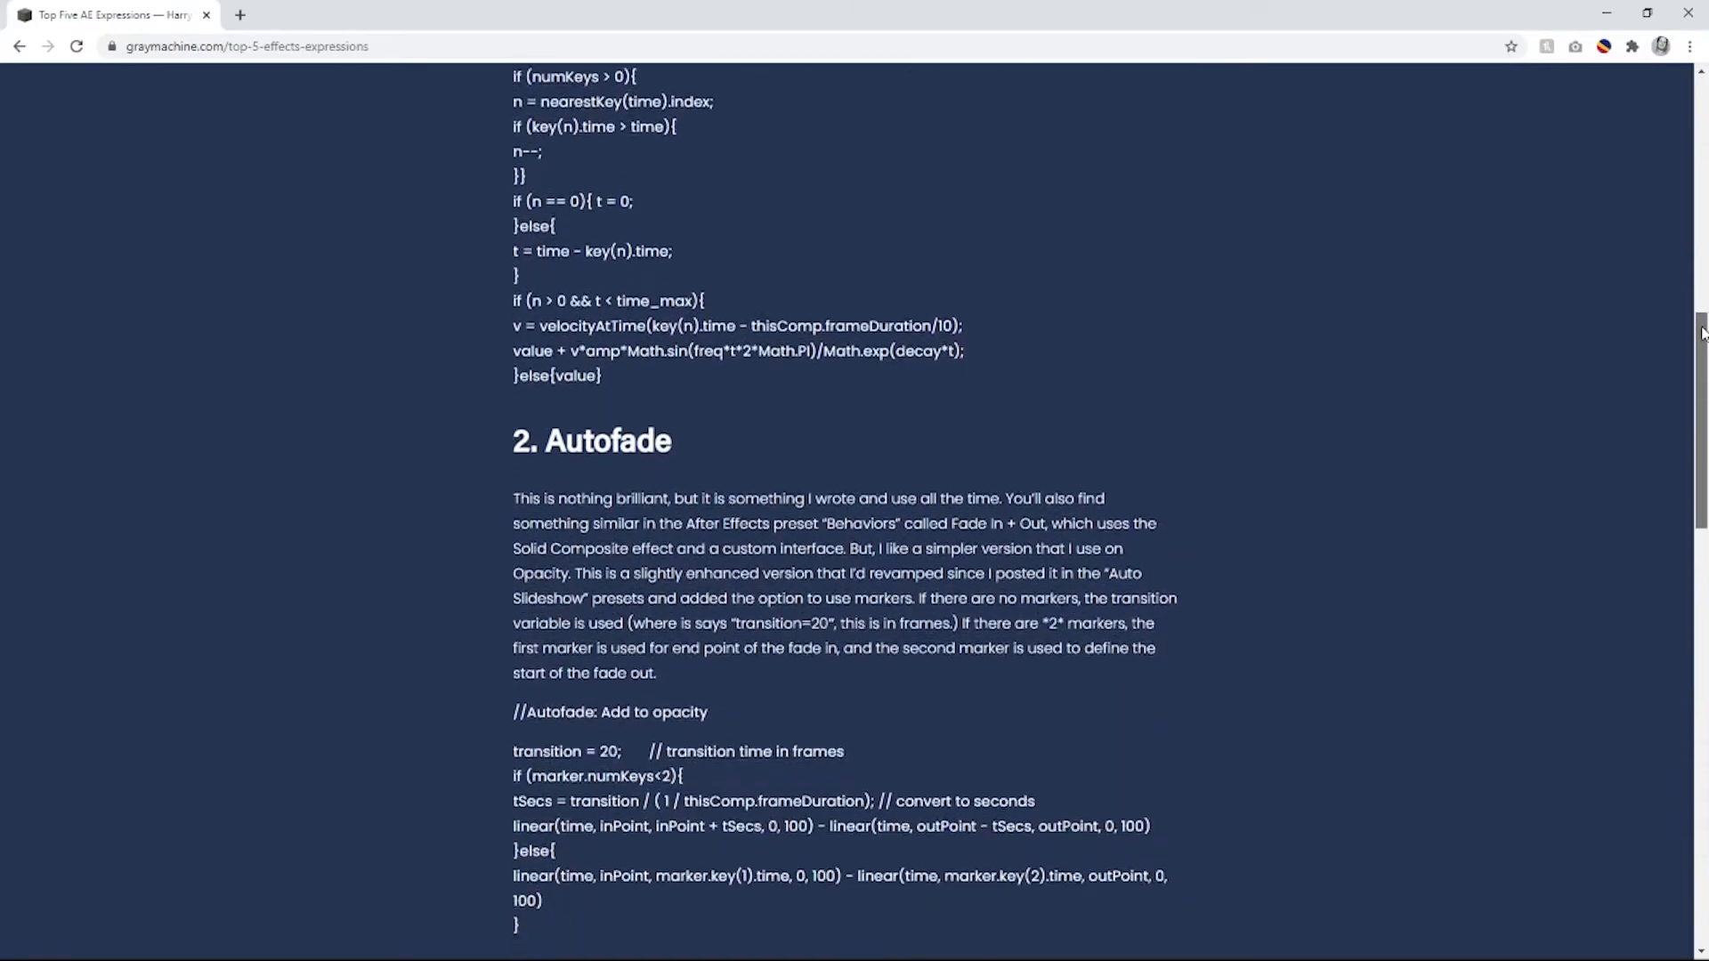
scroll(down, 3)
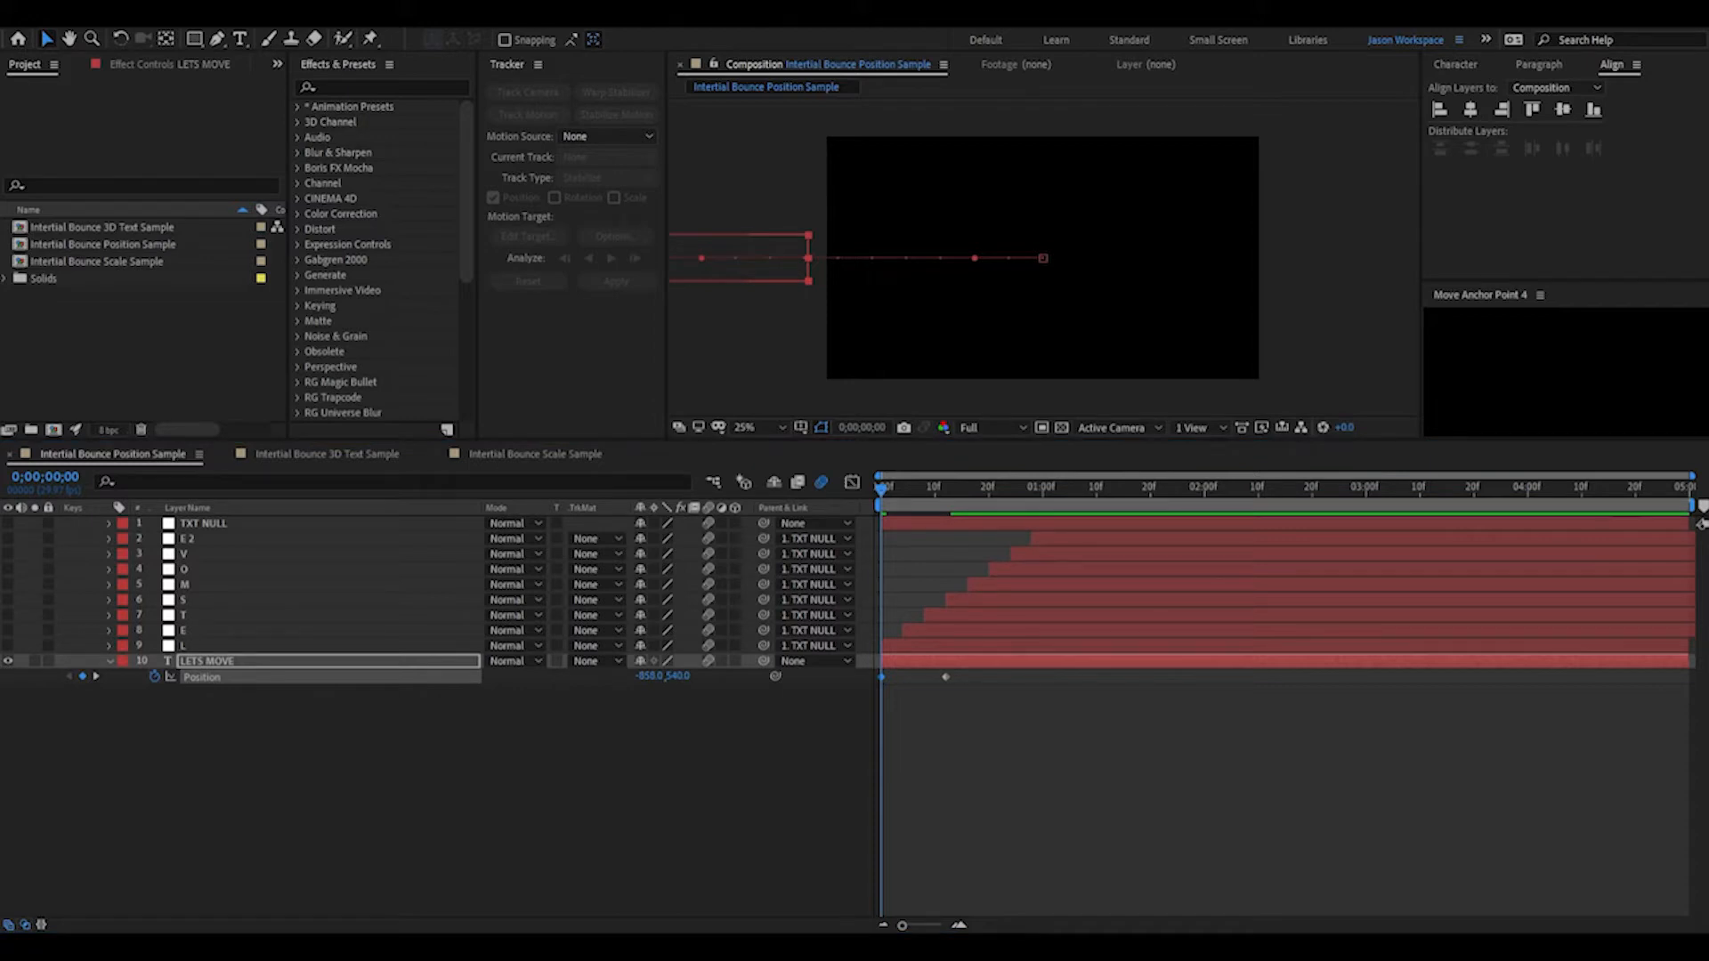
mouse_move(605, 462)
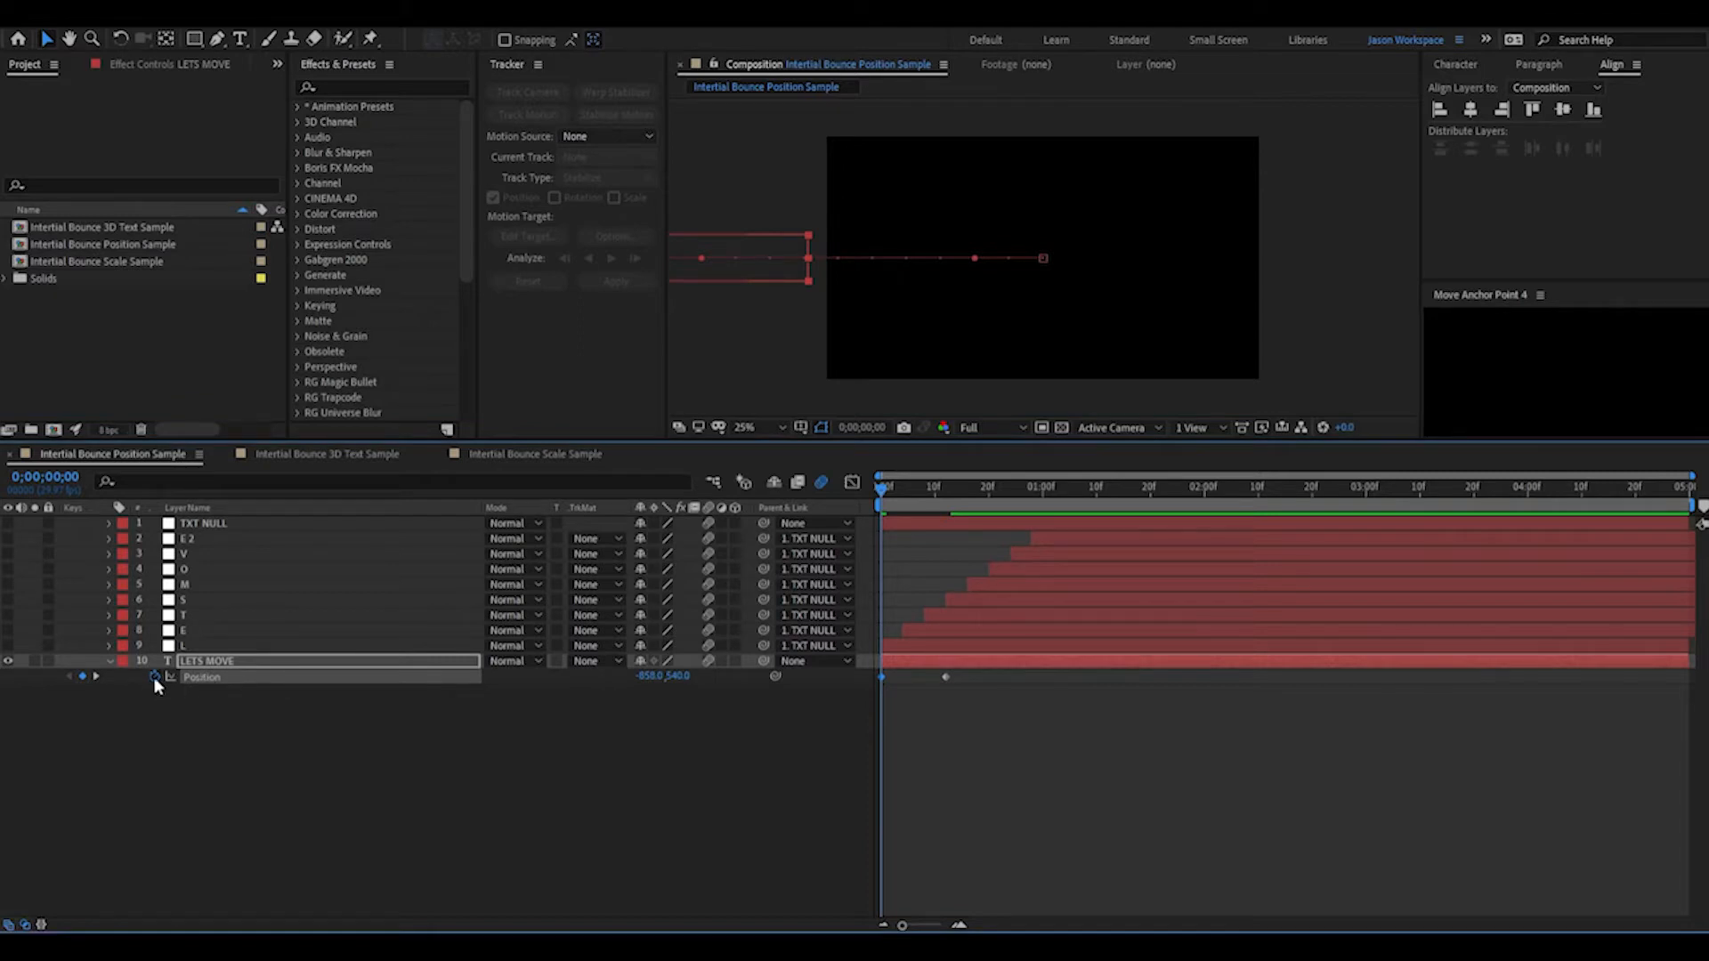
click(157, 677)
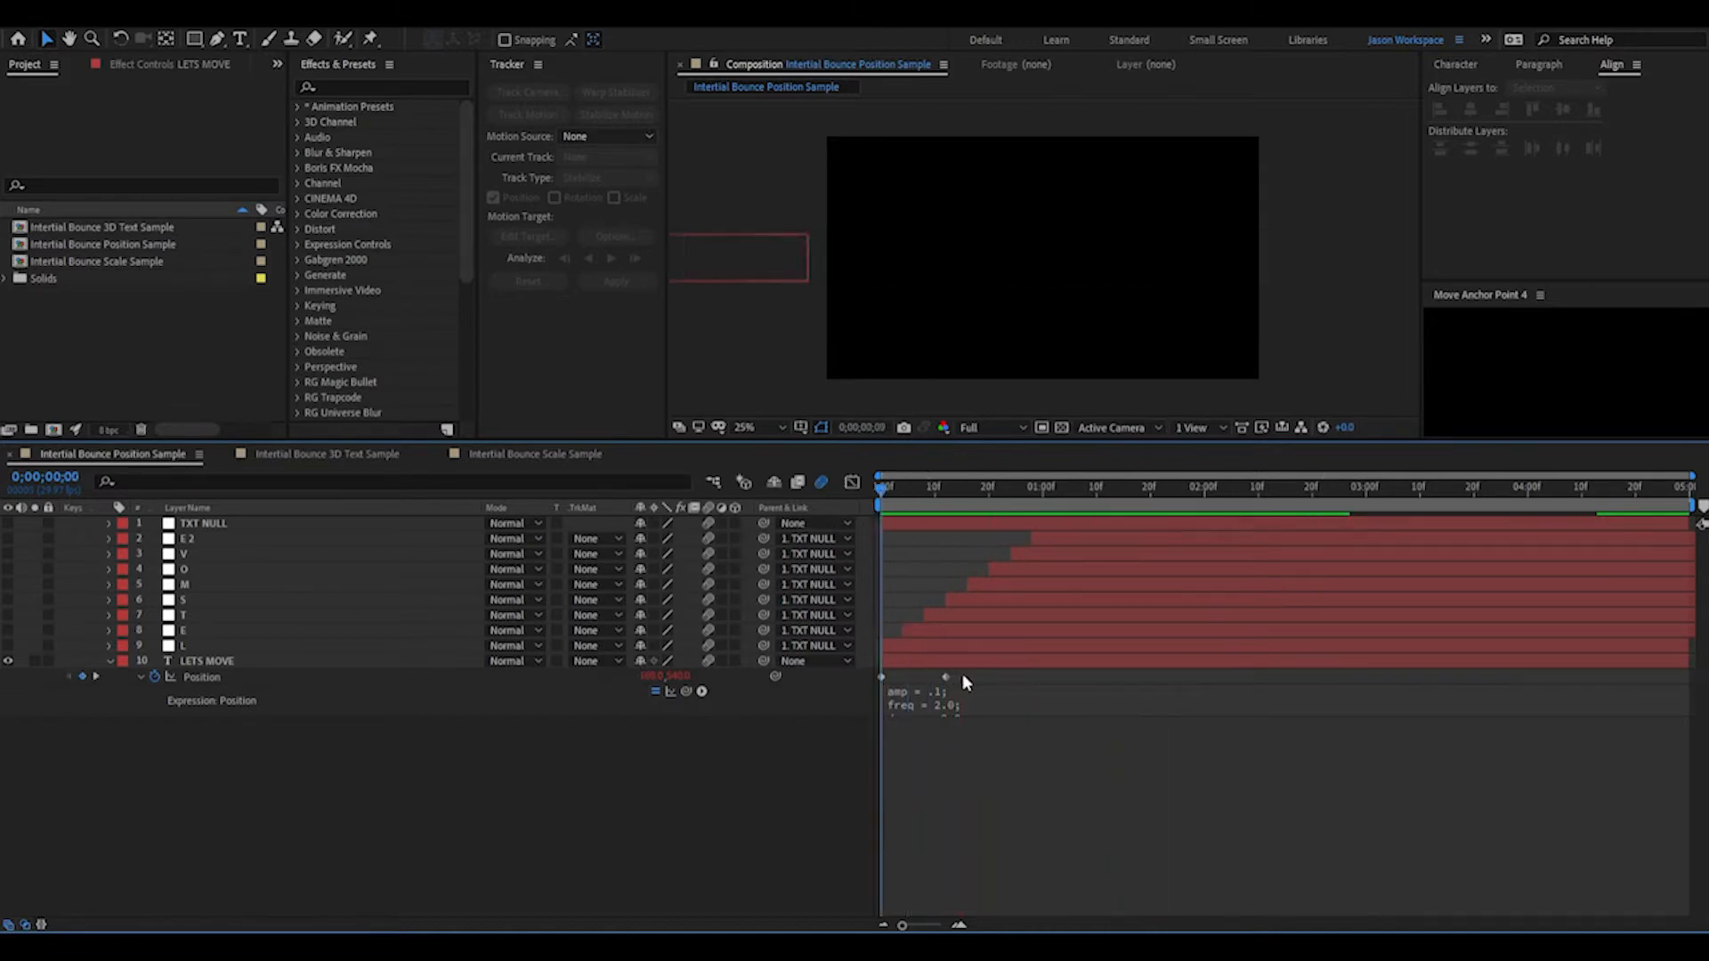
Easy Ease (F9) both Position keyframes, preview the slide-in and display the speed graph peaking near 7000 px/sec
click(203, 661)
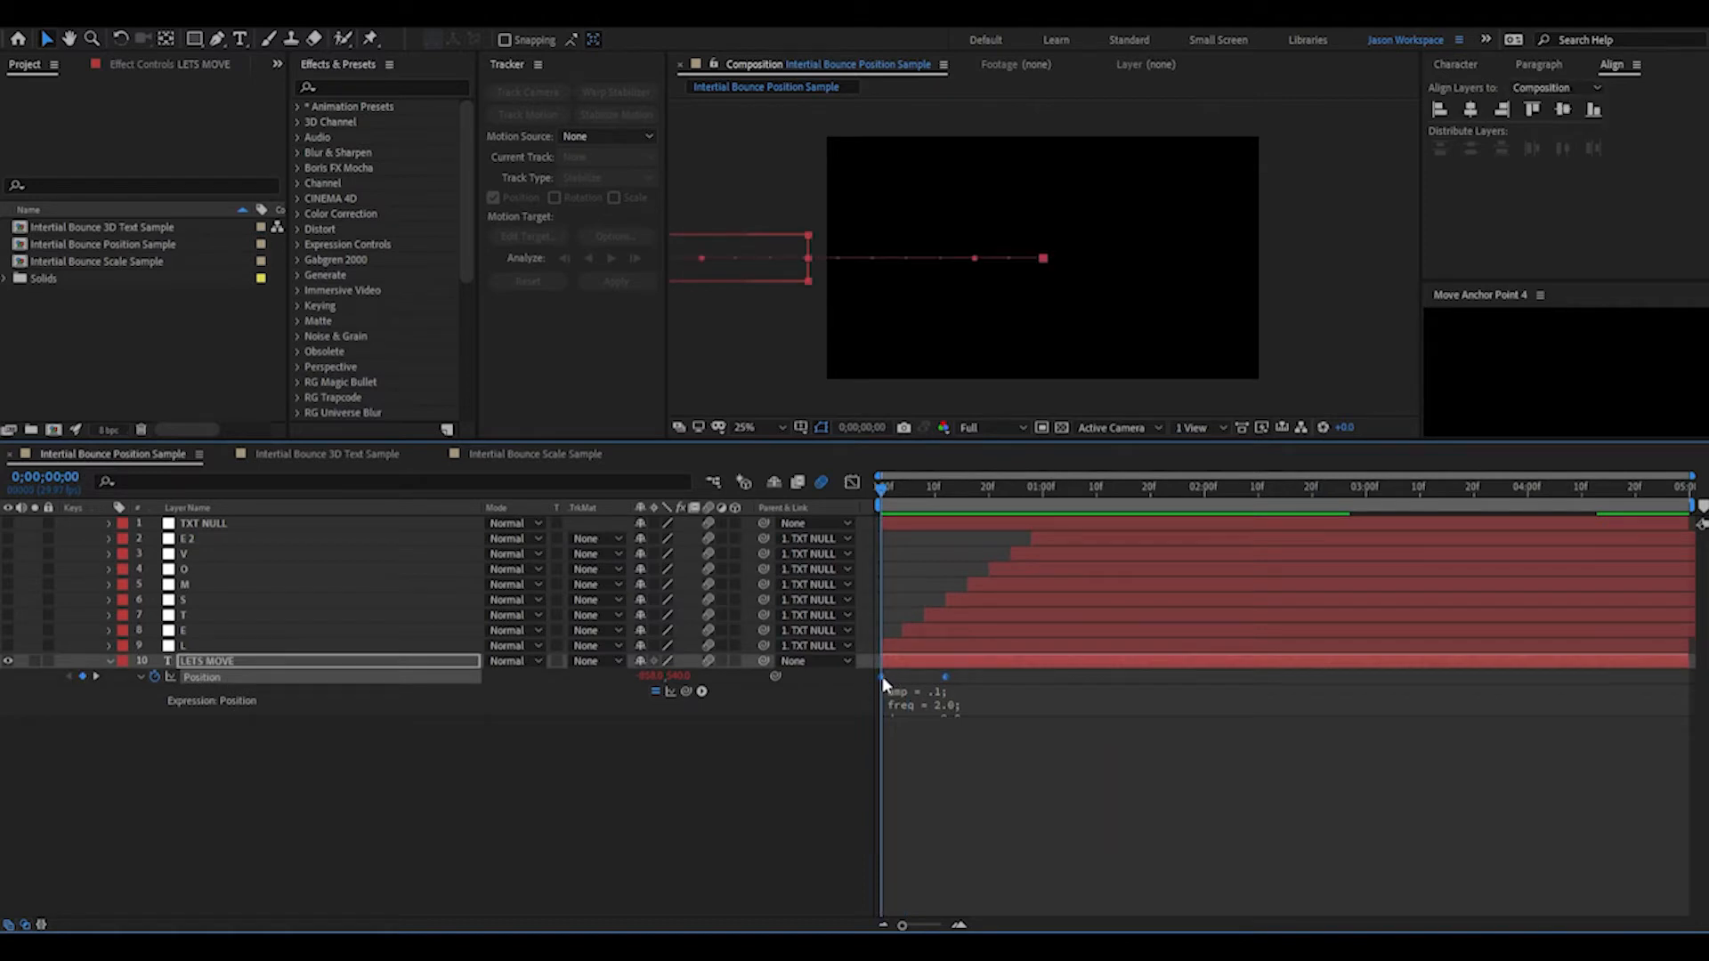
mouse_move(1125, 790)
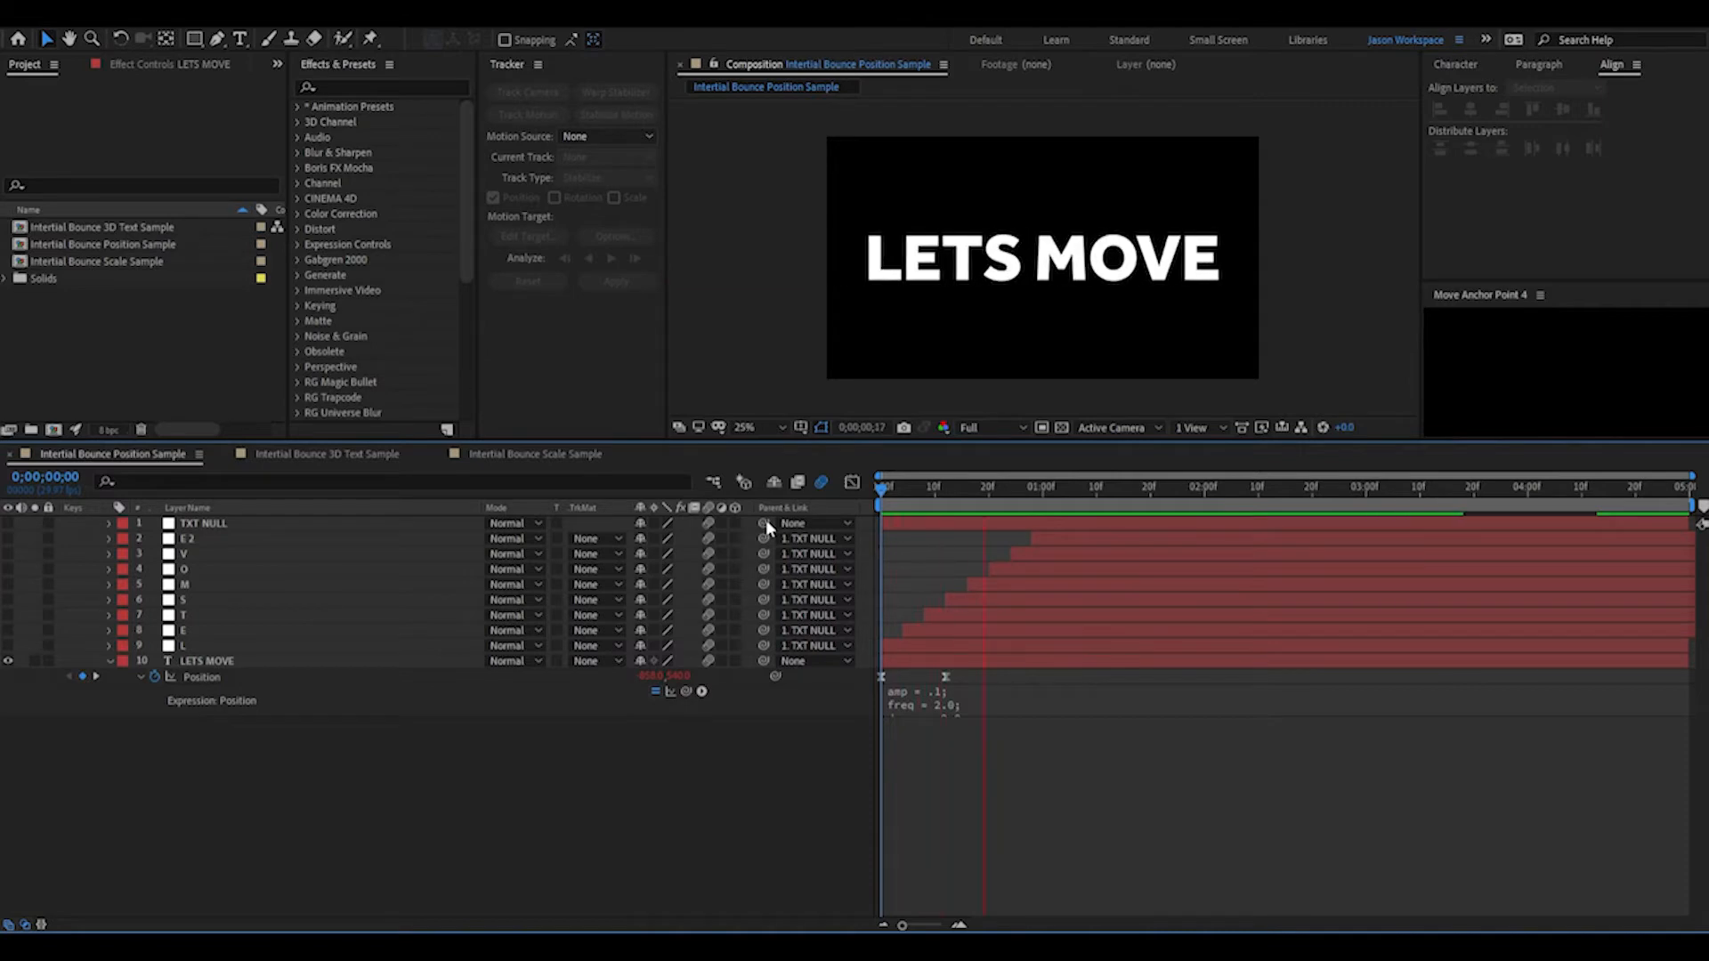
click(1165, 486)
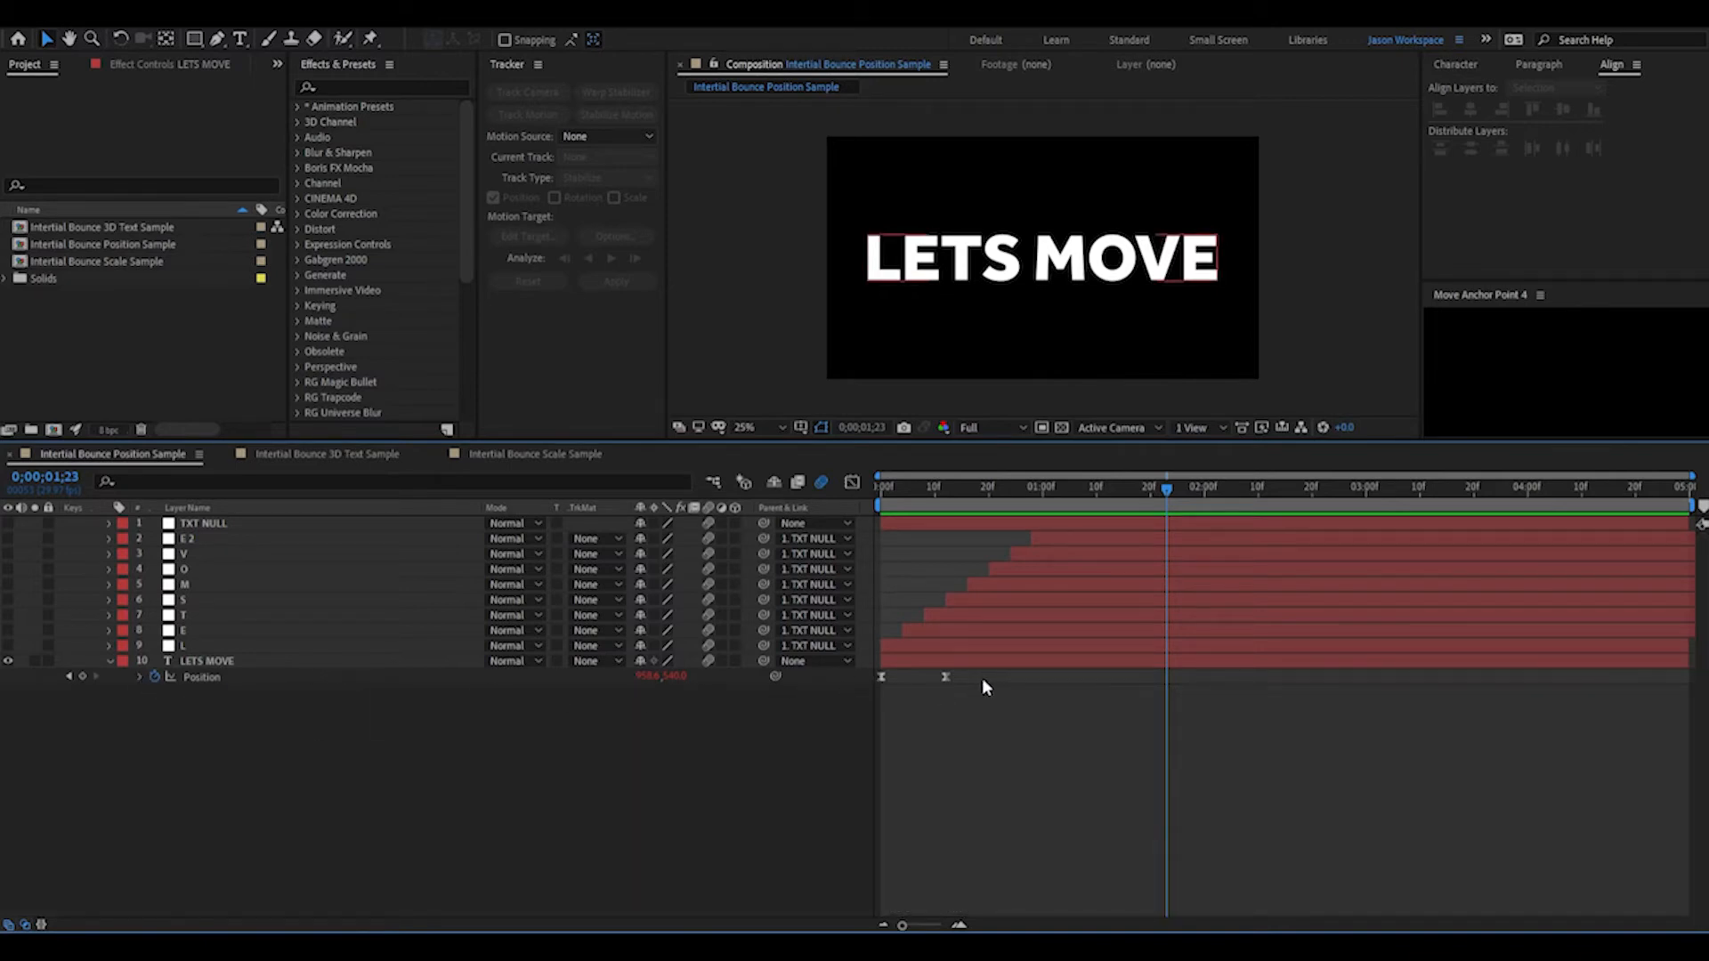
click(904, 486)
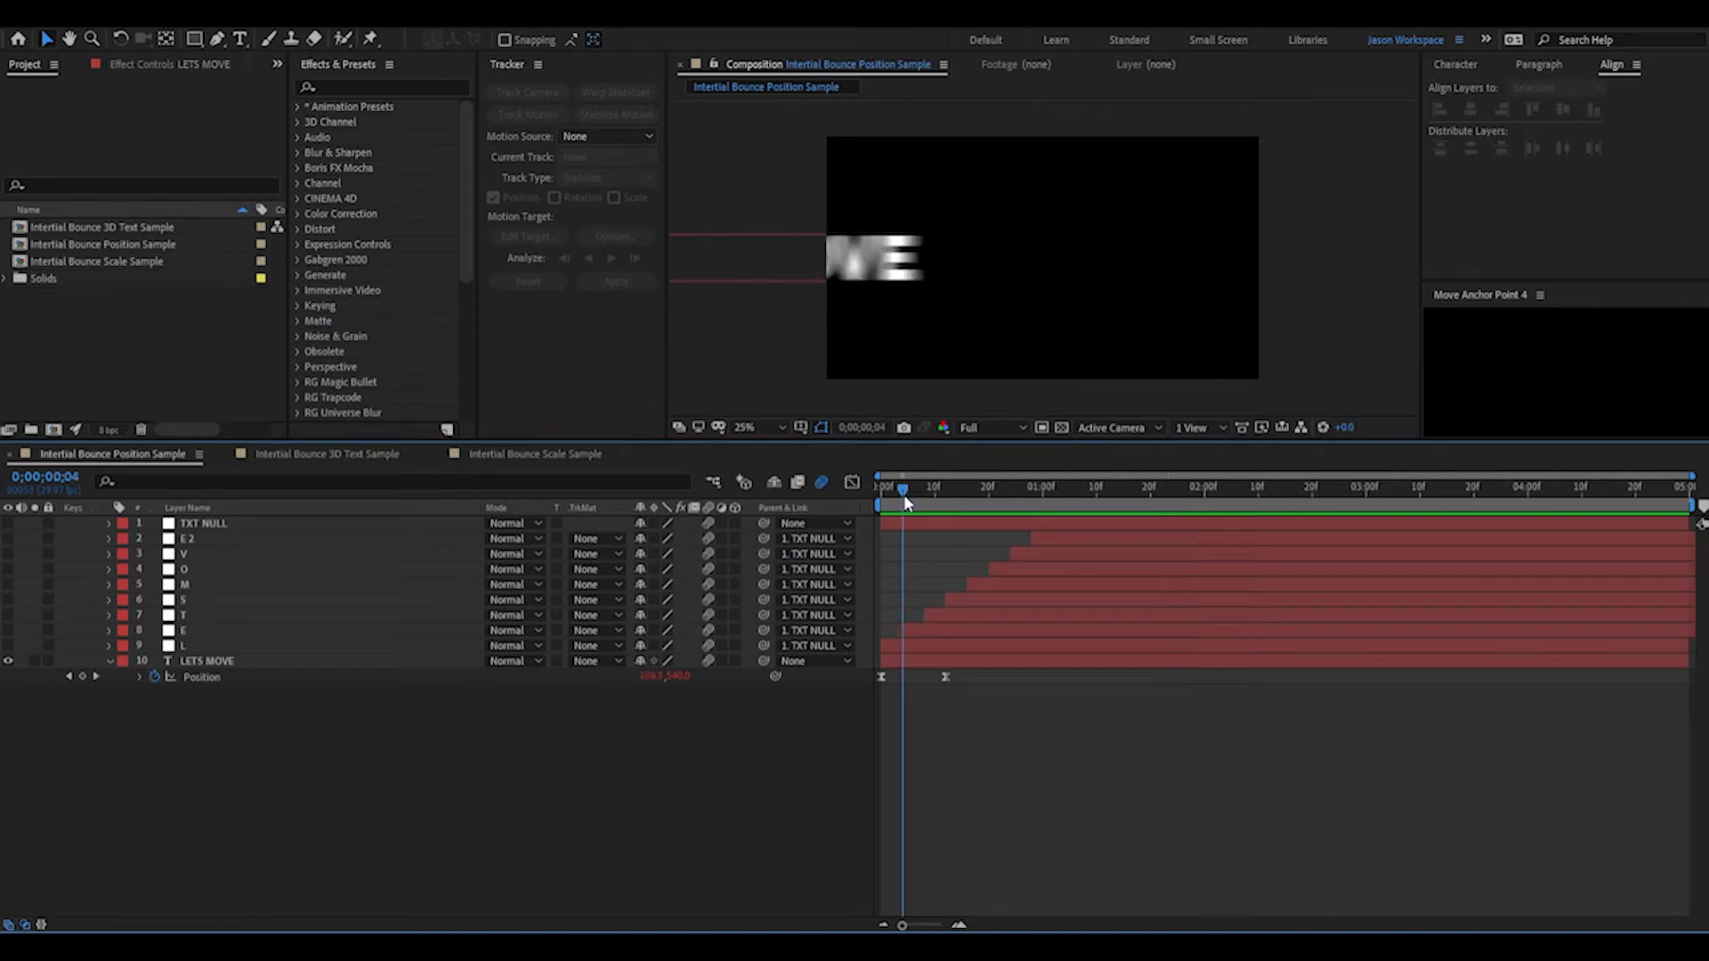
click(205, 660)
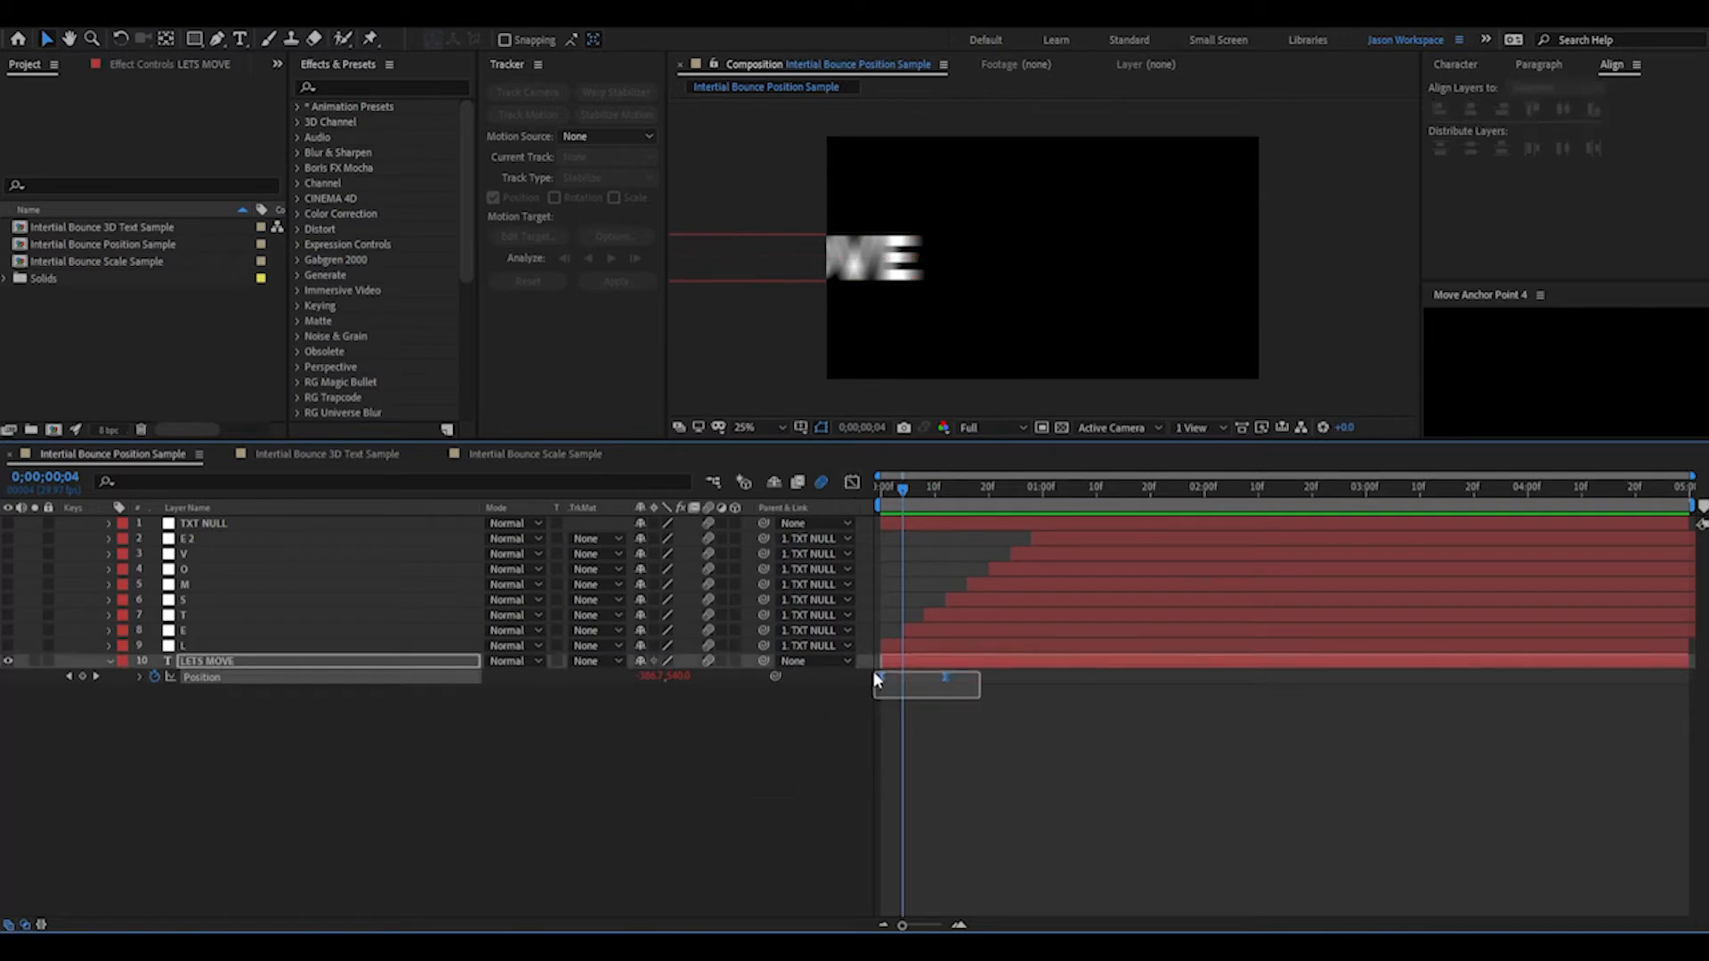
click(851, 482)
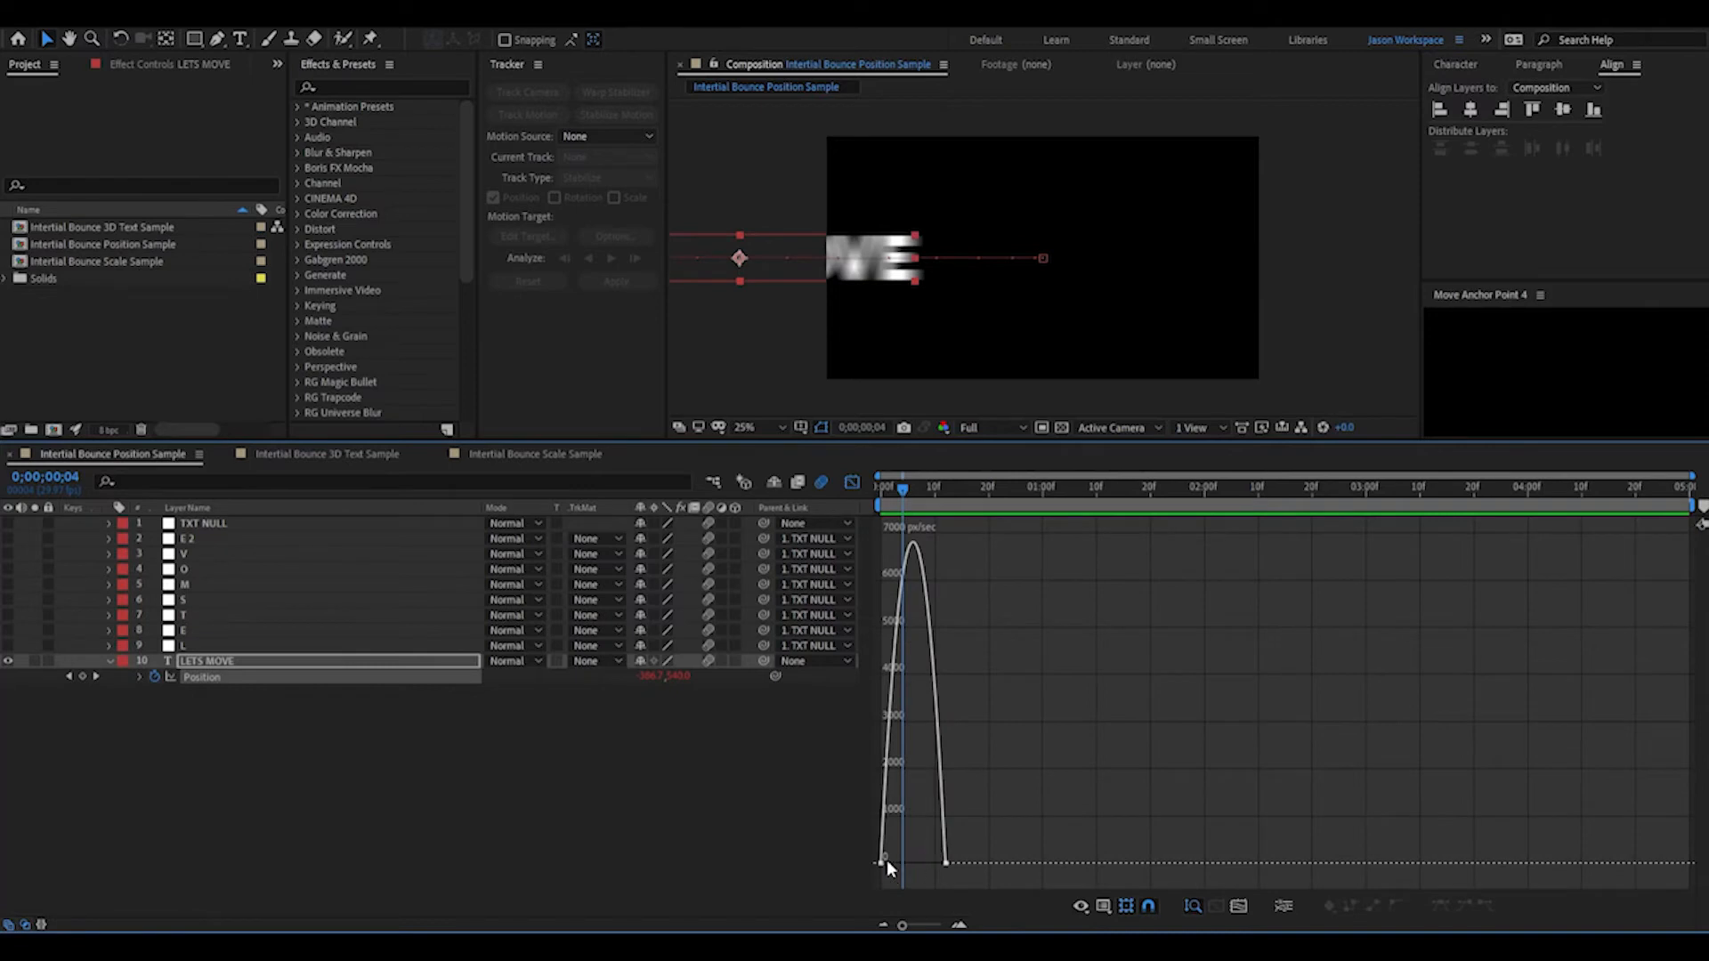